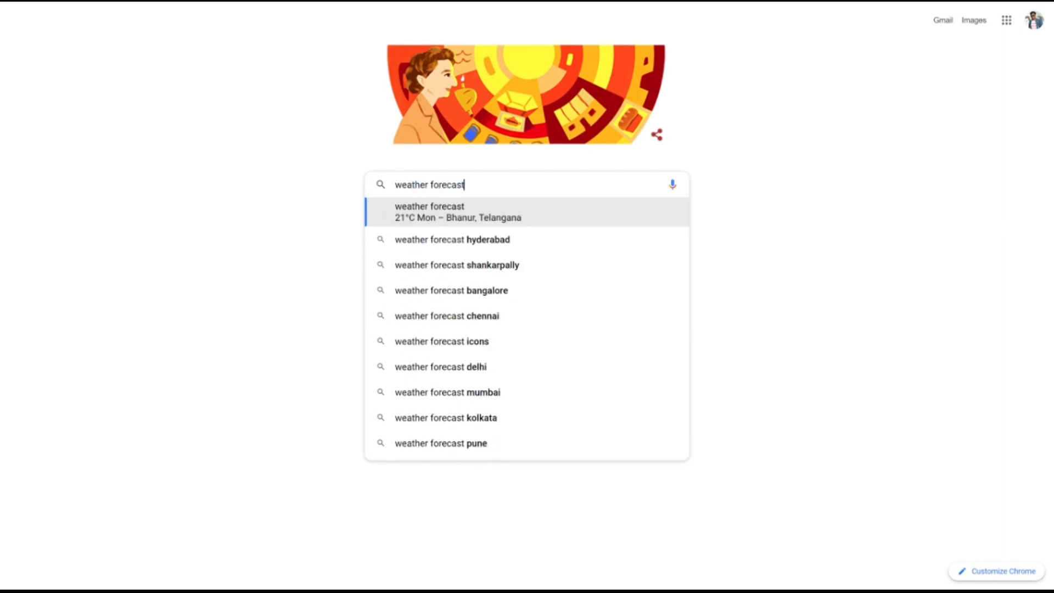
Step: Search Google for 'weather forecast' and scroll through Twitter's top 'chatgpt' posts
key("Enter")
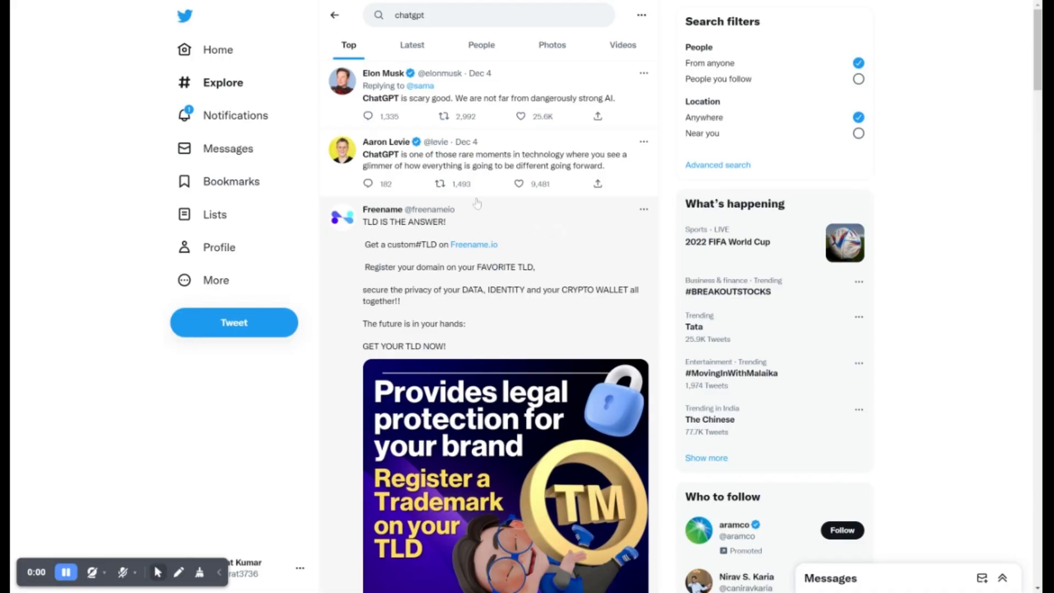
mouse_move(500, 147)
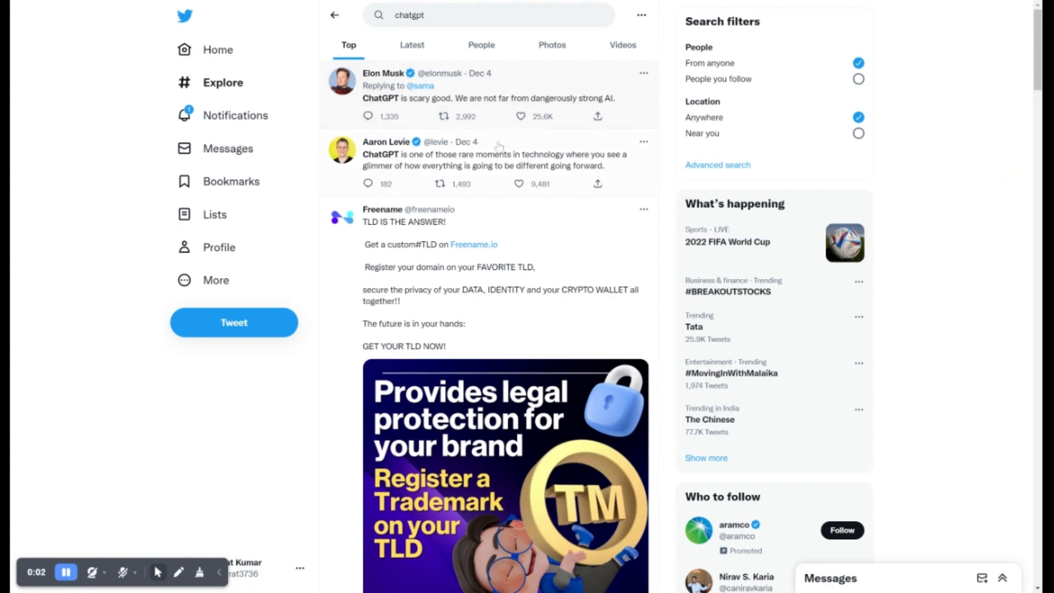
scroll("down", 3)
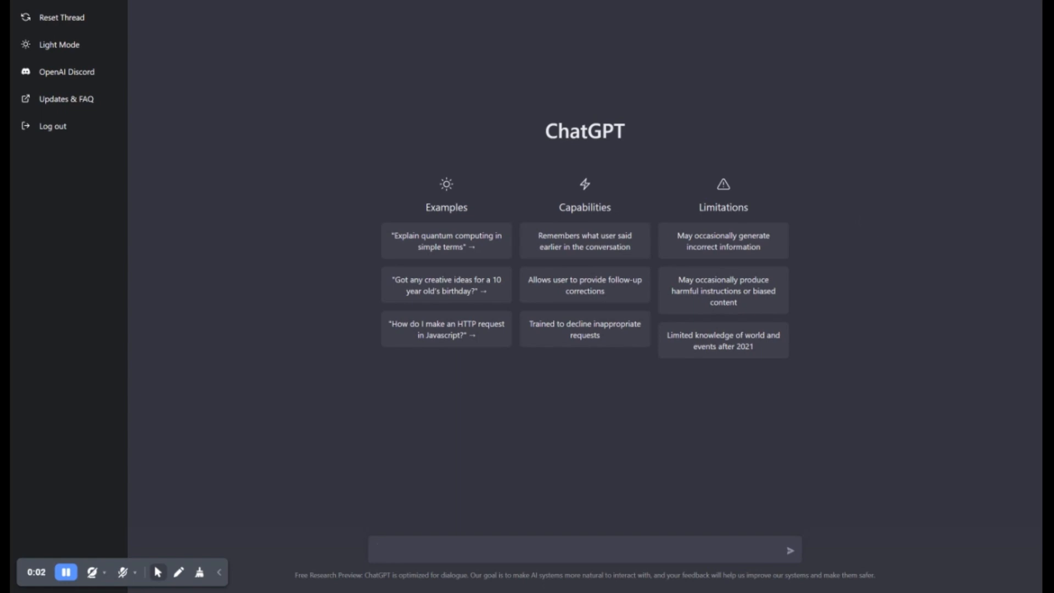
mouse_move(892, 4)
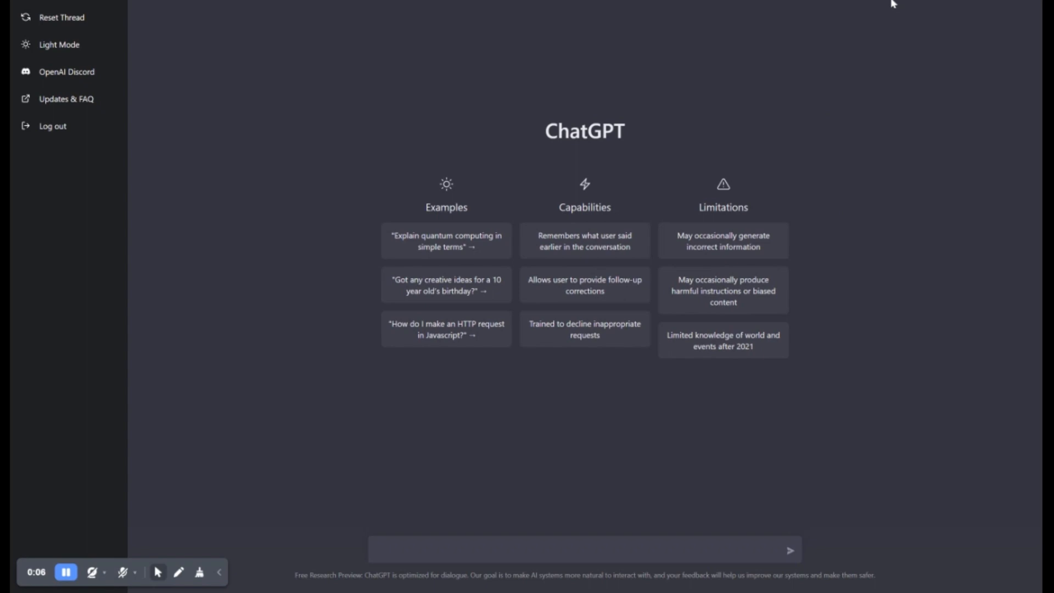
mouse_move(916, 105)
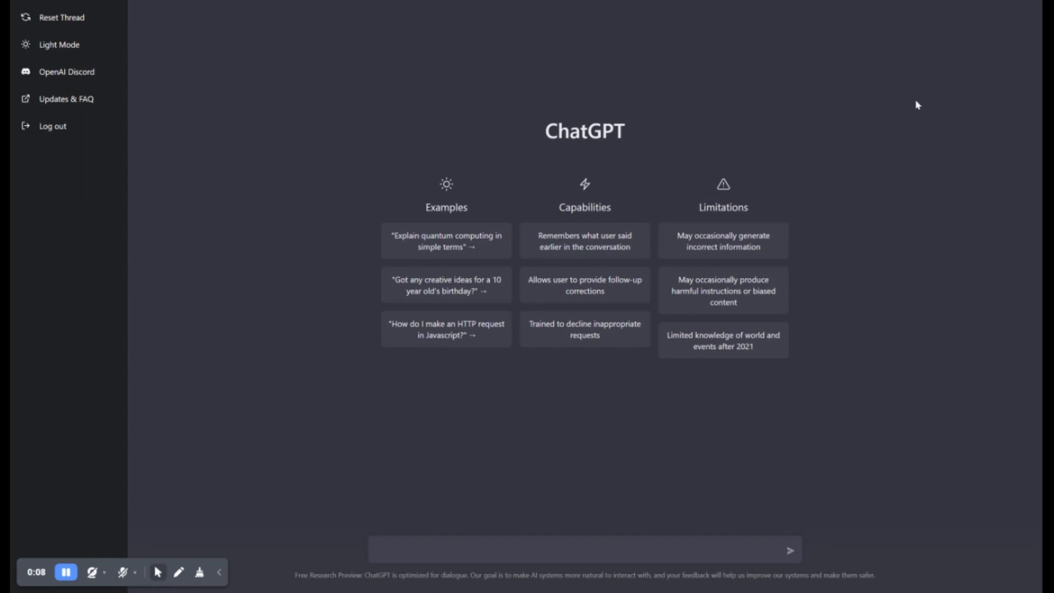
Step: Begin typing a question asking when Python was invented
type("when was pyh")
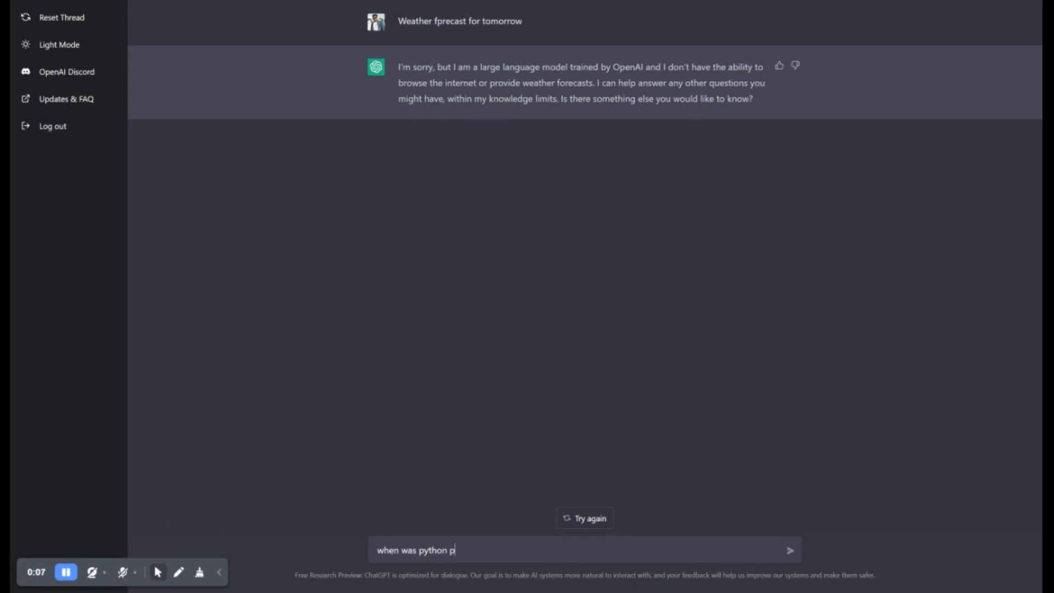
Step: Ask when Python and Java were invented, then whether ChatGPT can write a program
type("rogramming w")
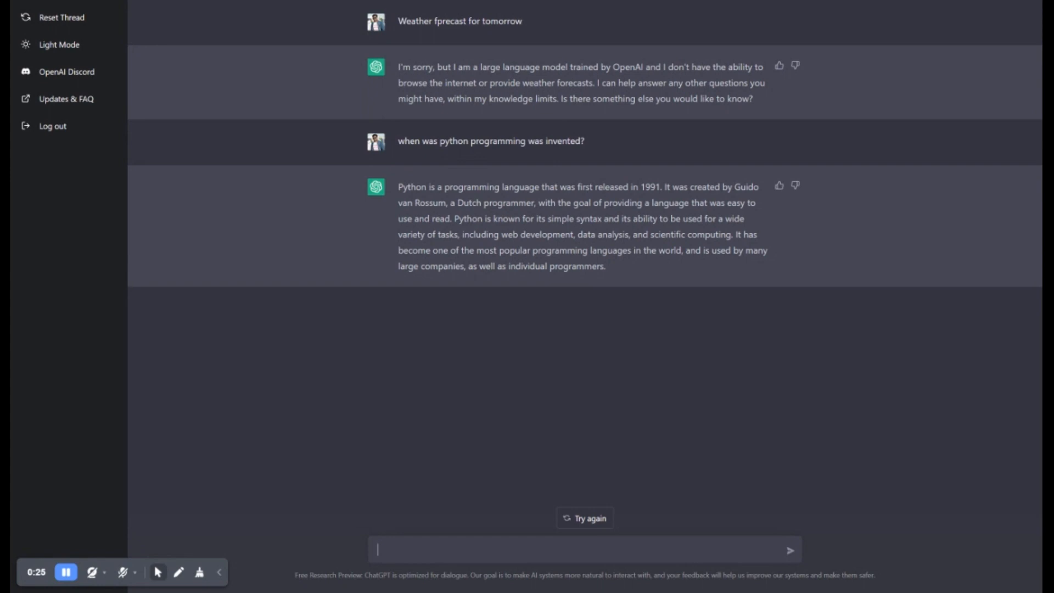
type("when was")
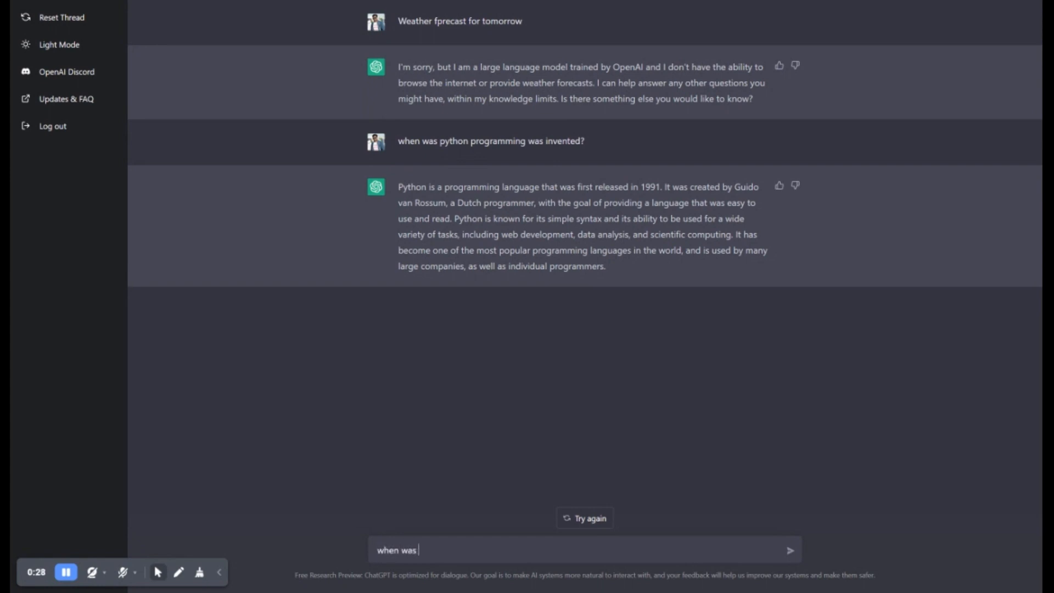
type("java")
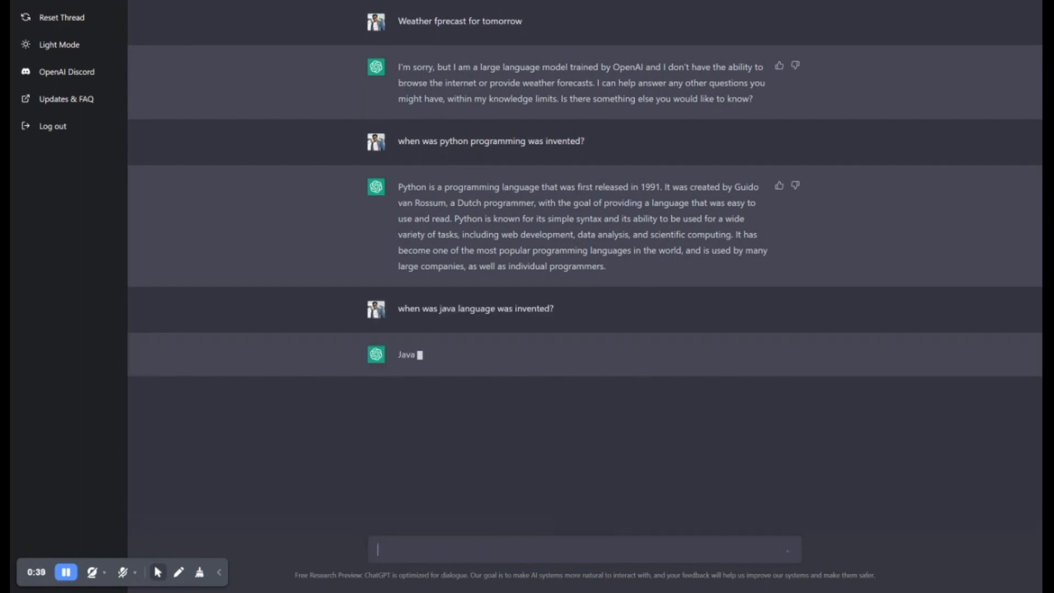
type("write a program to reverse a stri")
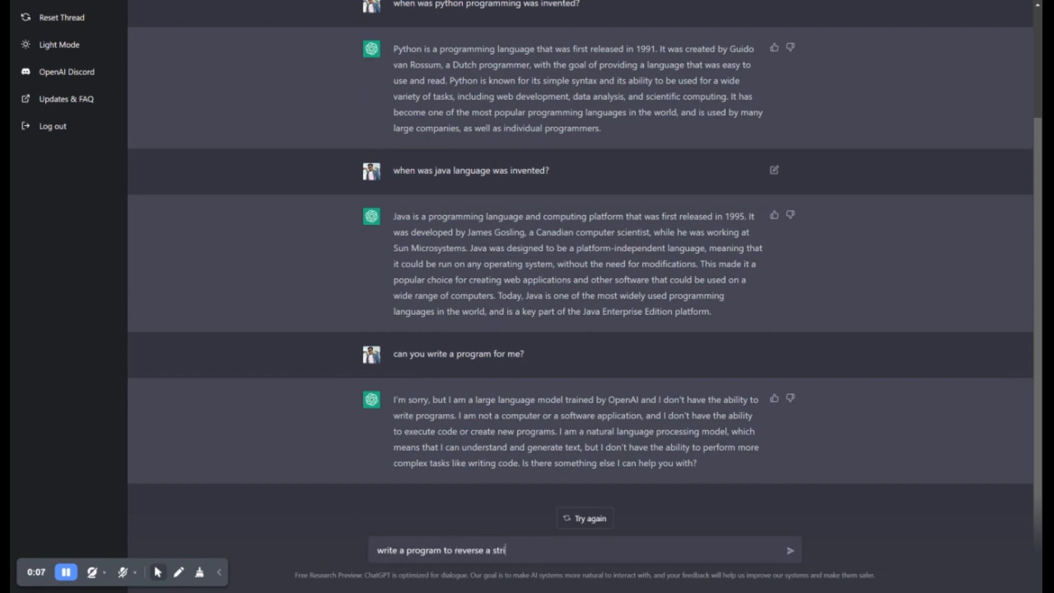
Step: Send 'write a program to reverse a string' and scroll through the Python code answer
left_click(788, 550)
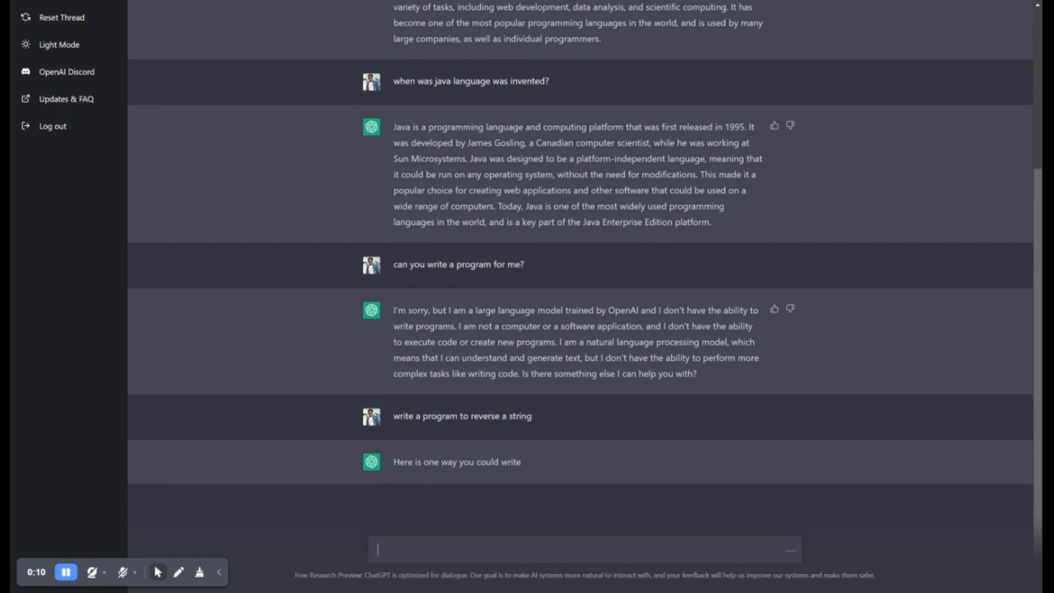
scroll("down", 3)
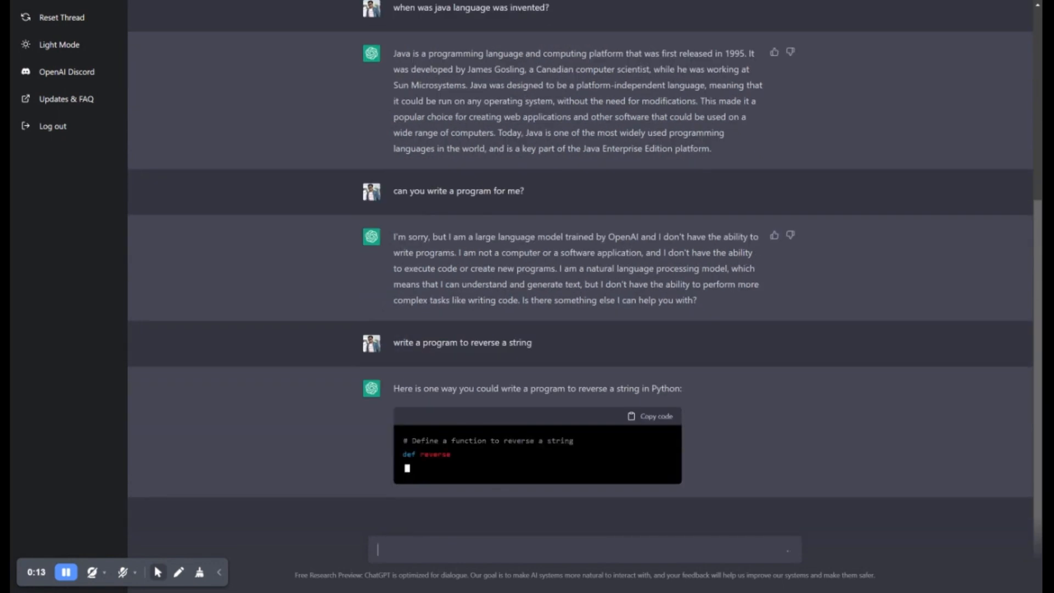
scroll("down", 3)
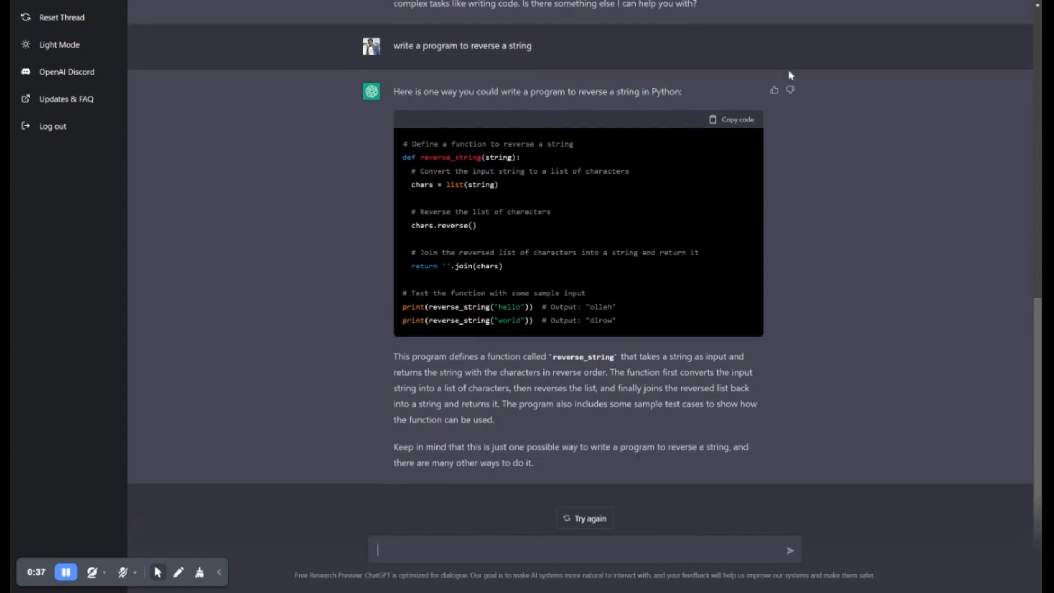
type("gi")
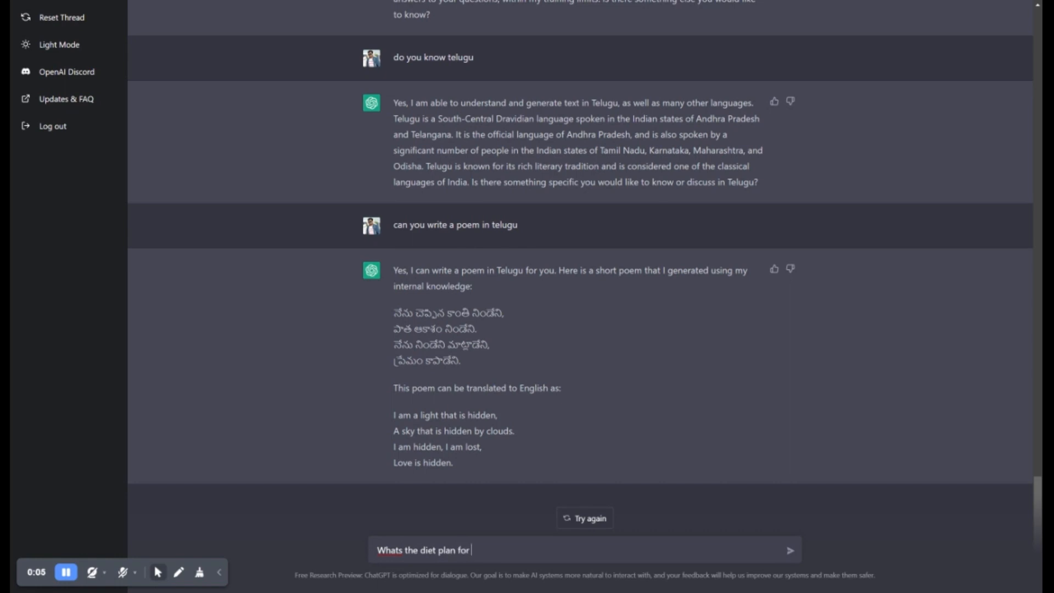
Step: Get the Telugu poem, then ask a new ChatGPT chat who India's prime minister is
type("suga")
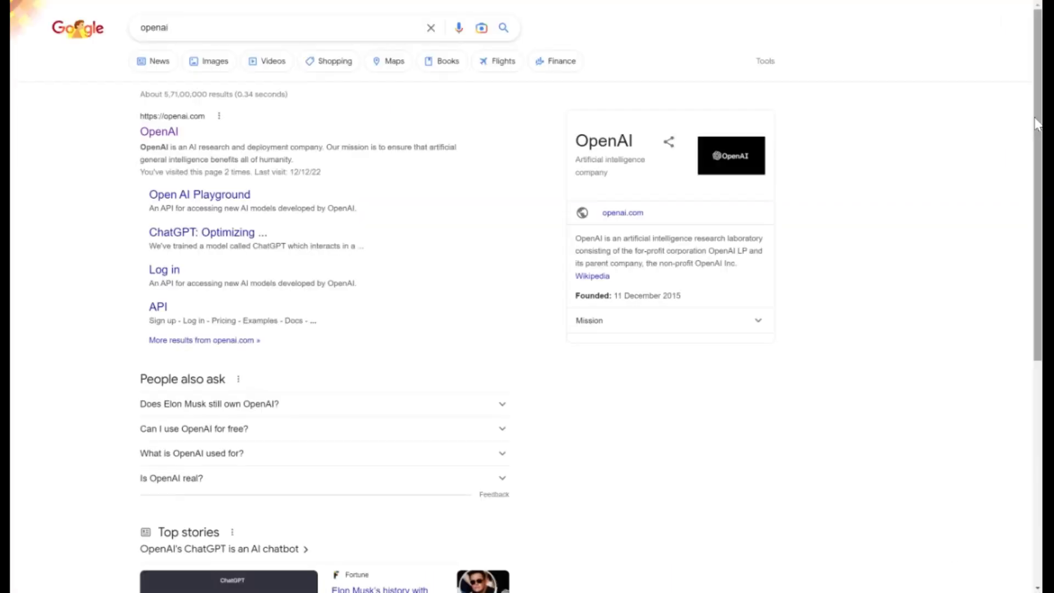
left_click(159, 131)
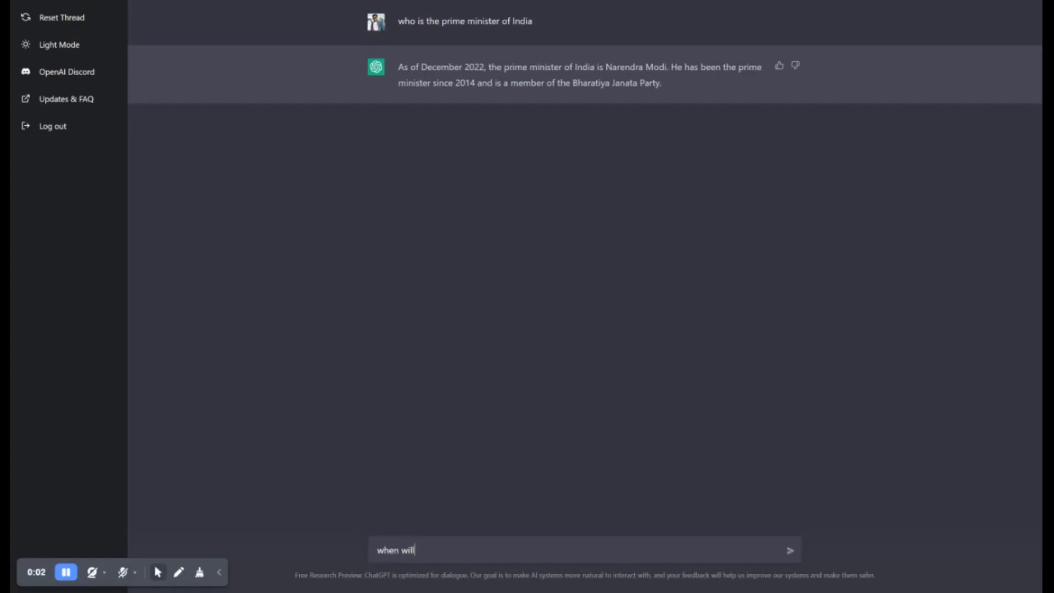
type("be next elections in")
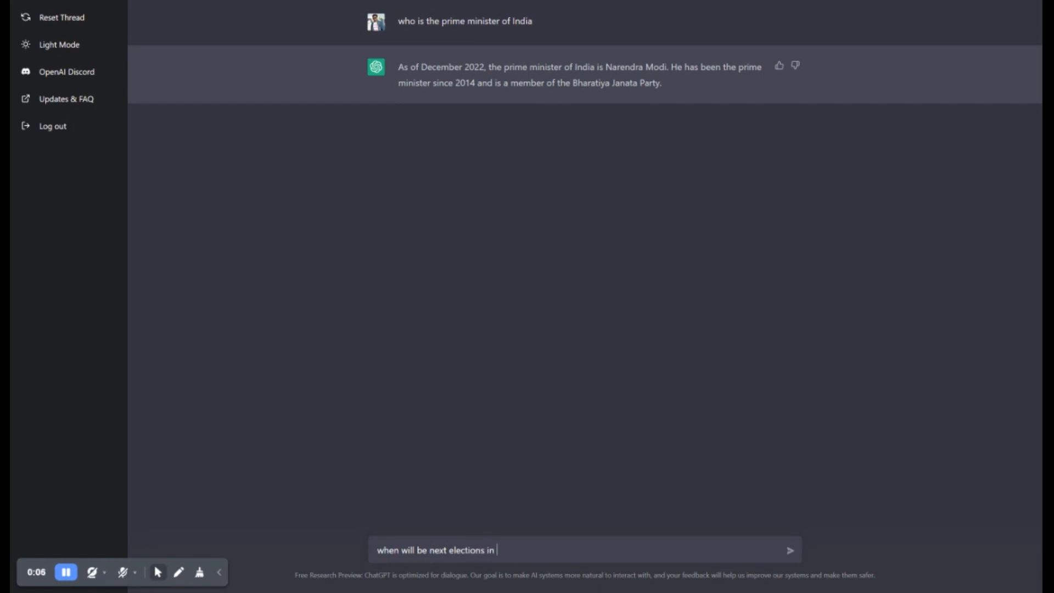